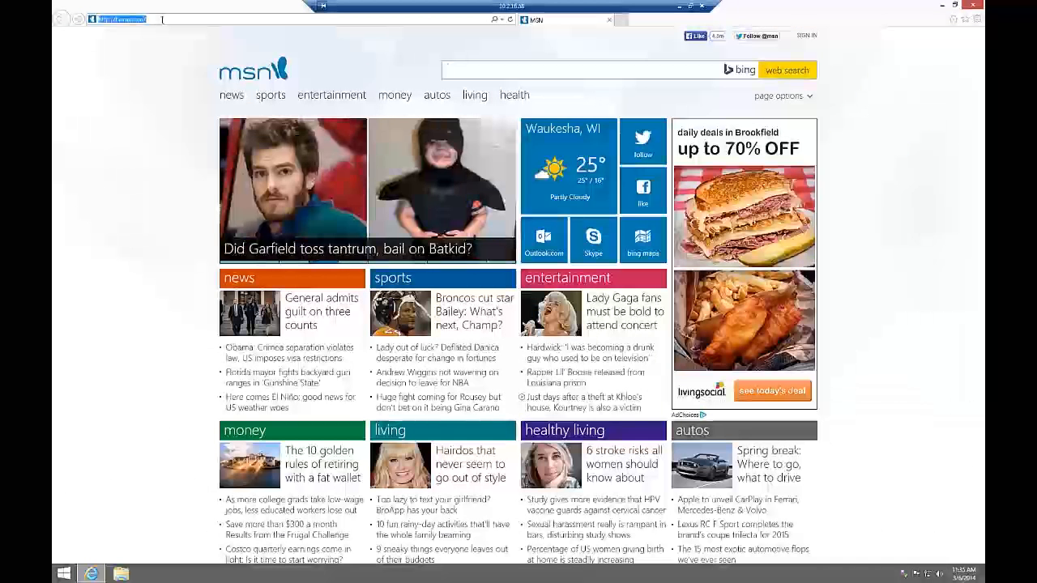
# - Navigate to bighammer.com and reach the Do-It-Yourself Deck Designer page
pyautogui.write('bighammer')
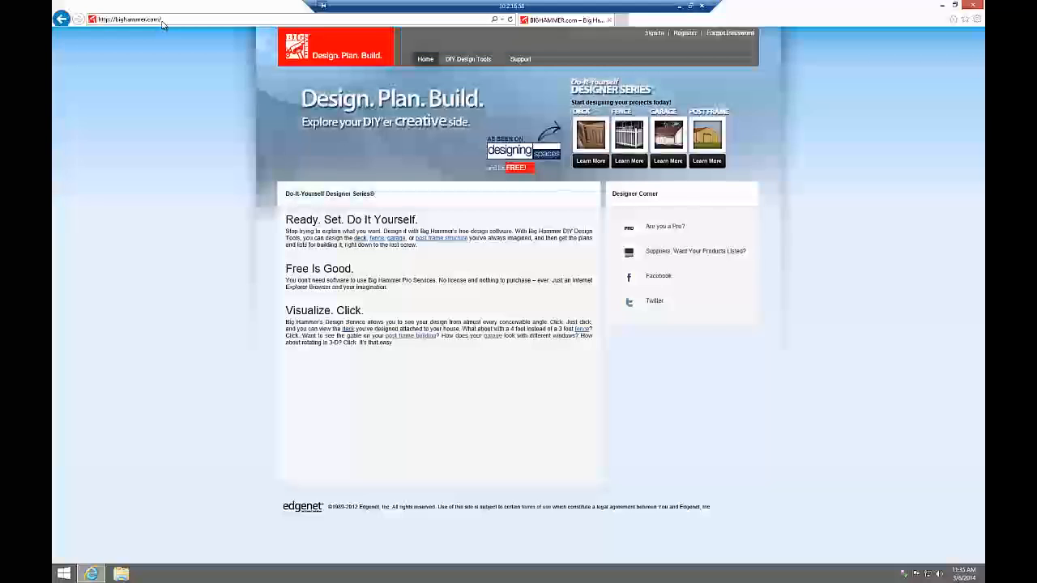
pyautogui.moveTo(590, 136)
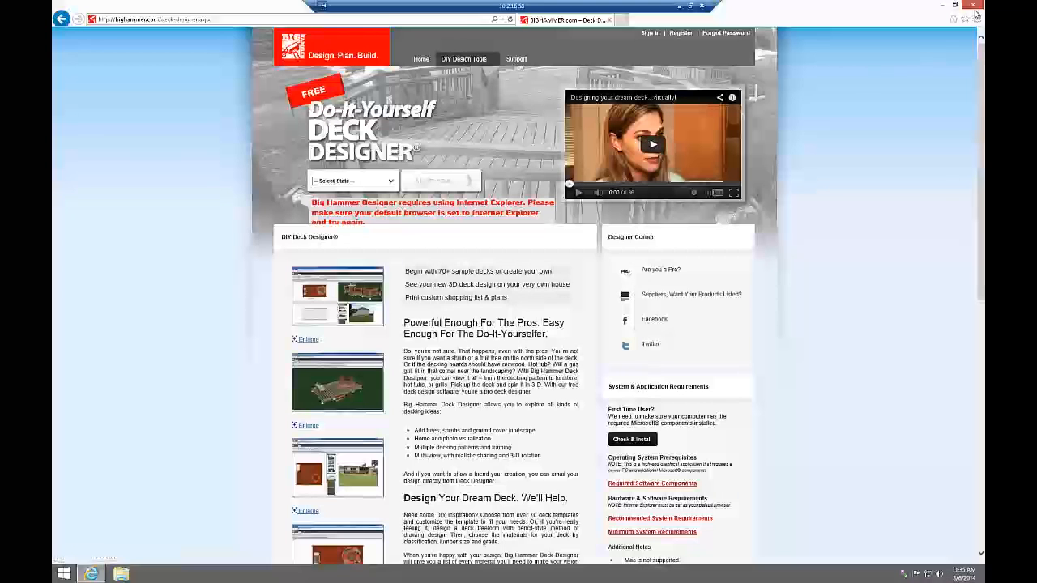
# - Reach the Trusted sites list via Internet Options > Security
pyautogui.click(975, 20)
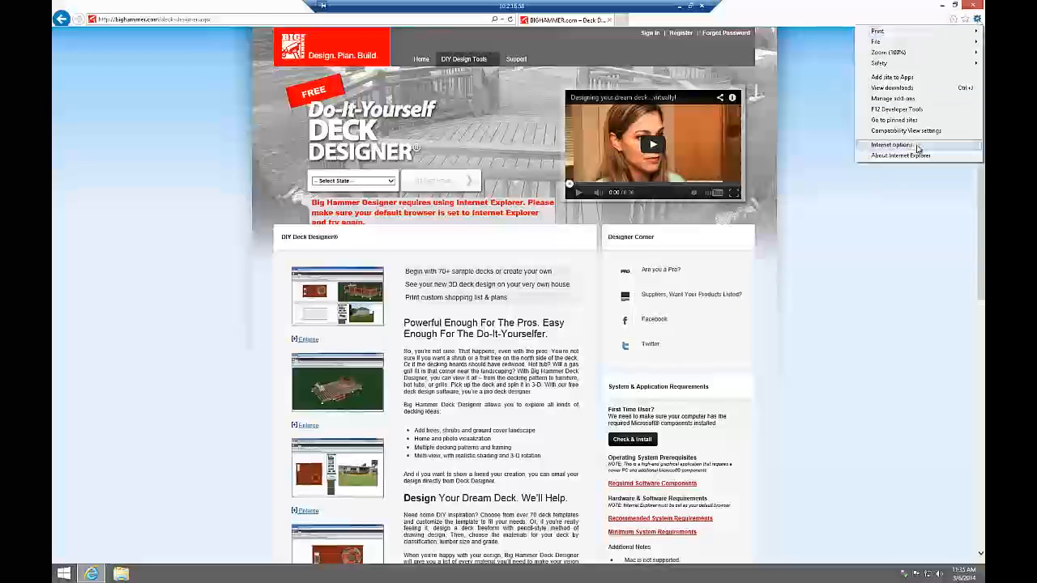
pyautogui.click(891, 146)
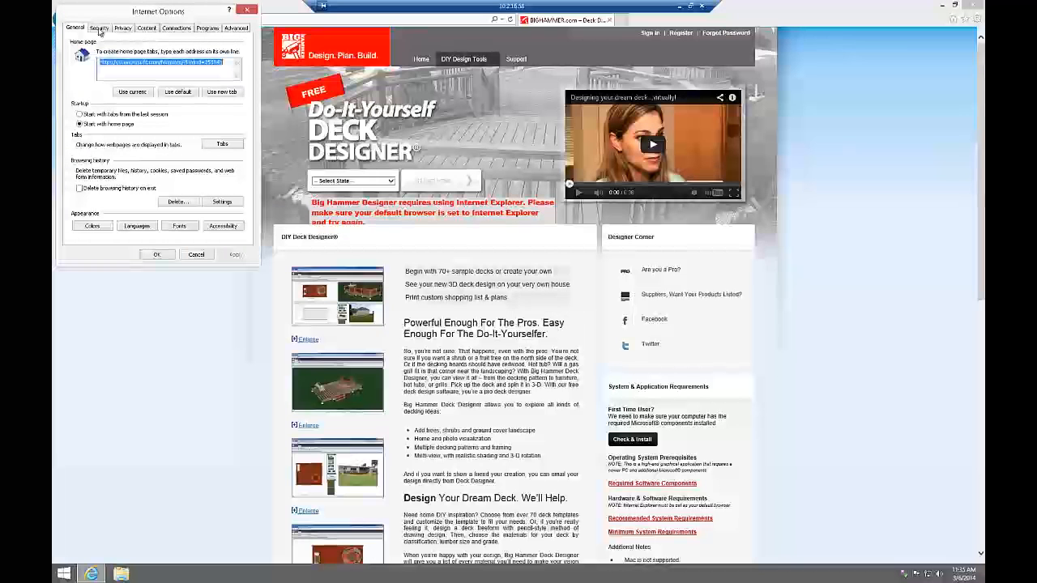
pyautogui.click(97, 28)
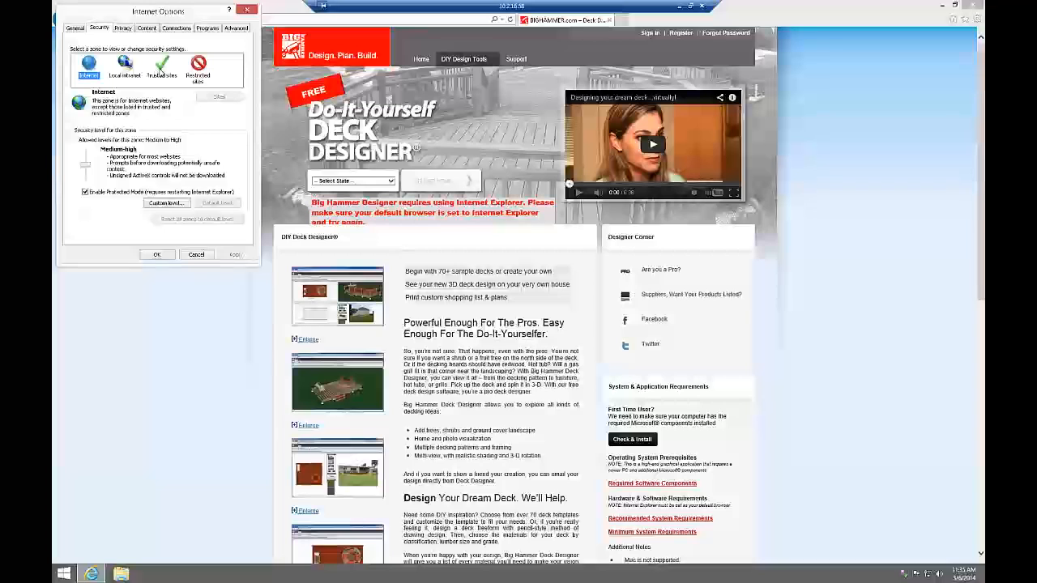
pyautogui.click(162, 68)
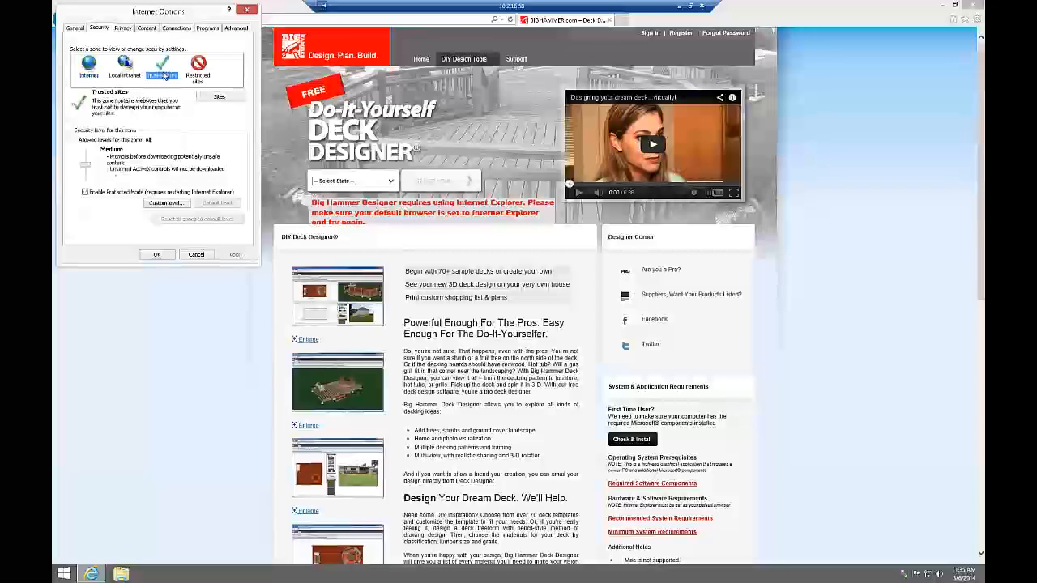
pyautogui.click(219, 97)
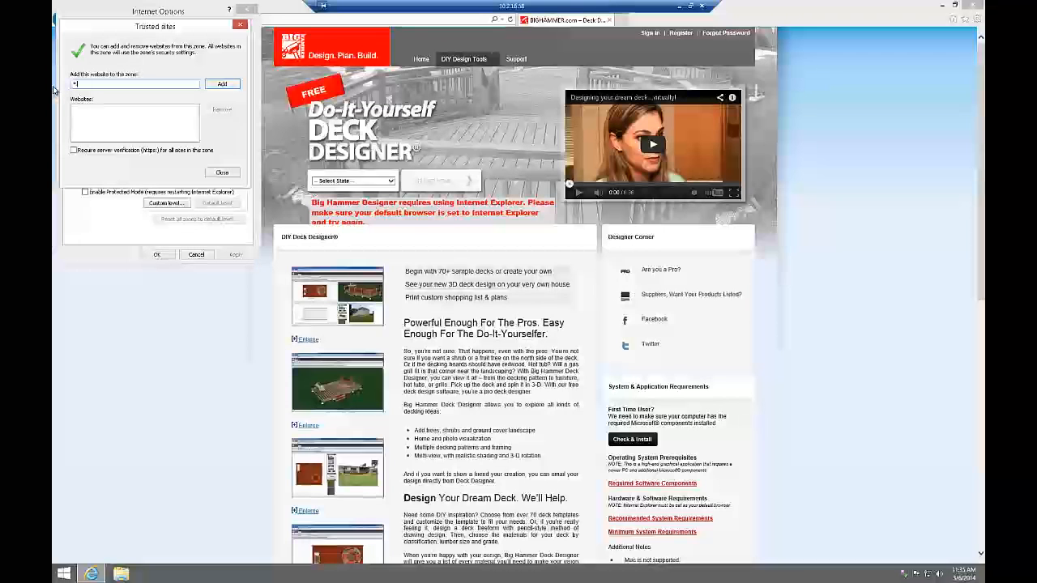
# - Add *.bighammer.com to Trusted sites and confirm the security settings
pyautogui.write('*.bighammer.com')
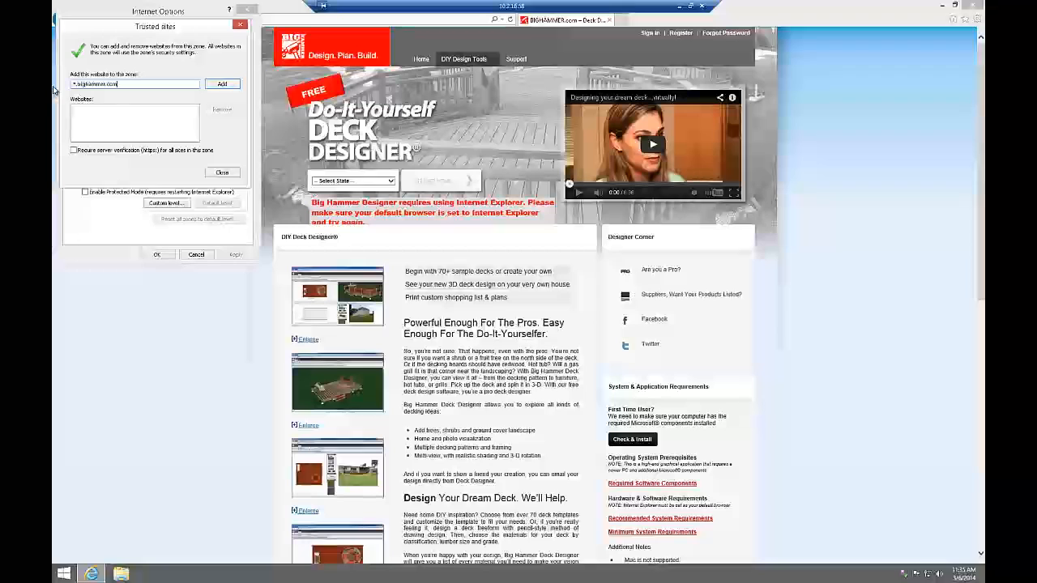
pyautogui.click(222, 85)
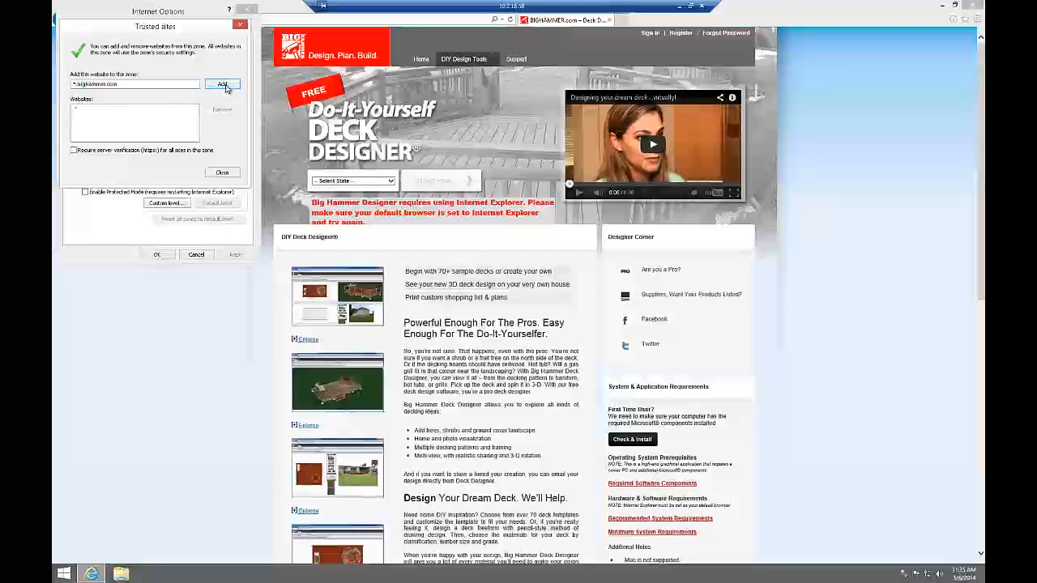
pyautogui.click(222, 84)
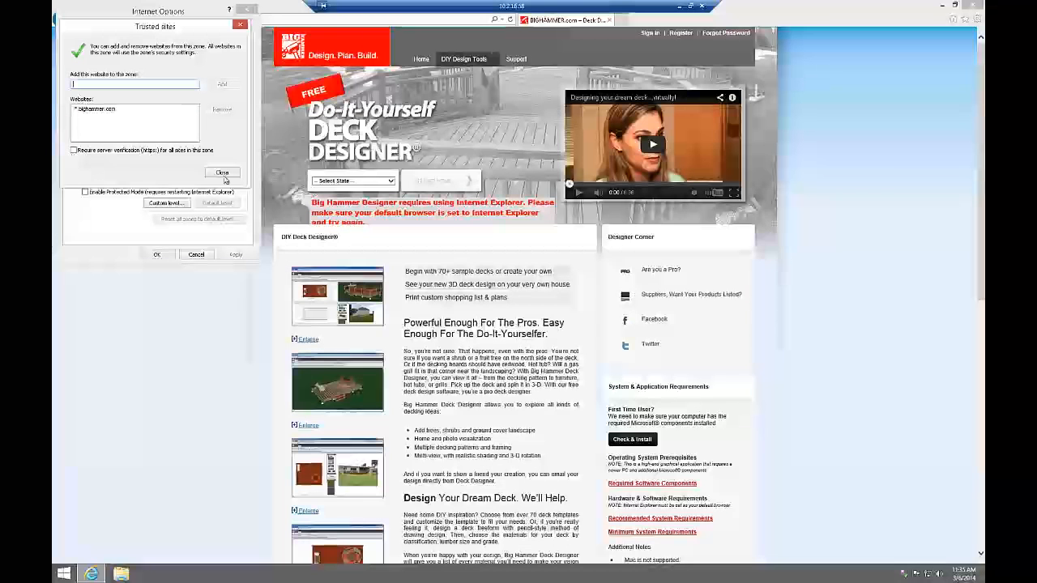
pyautogui.click(222, 172)
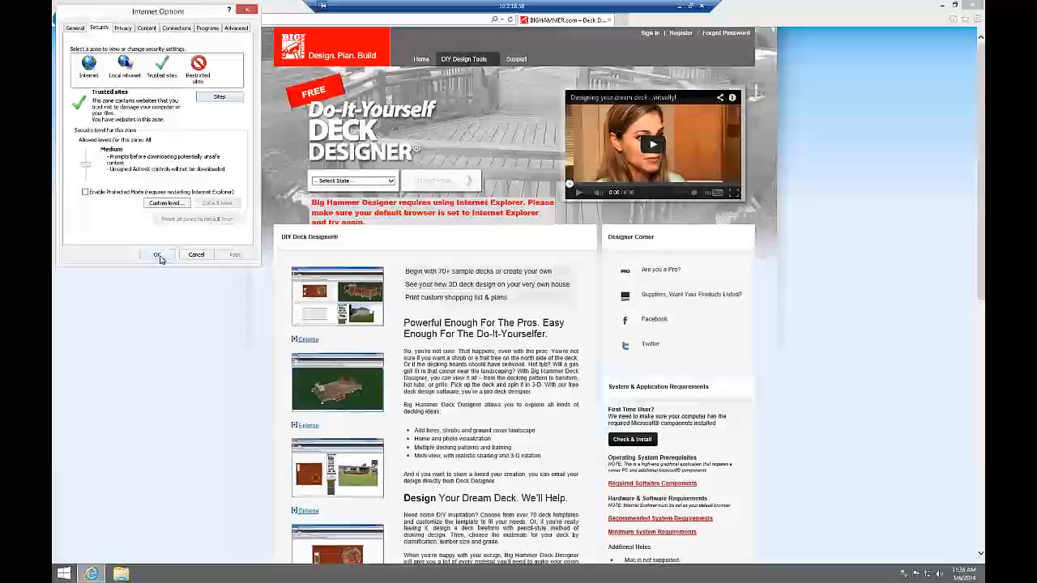
pyautogui.click(158, 254)
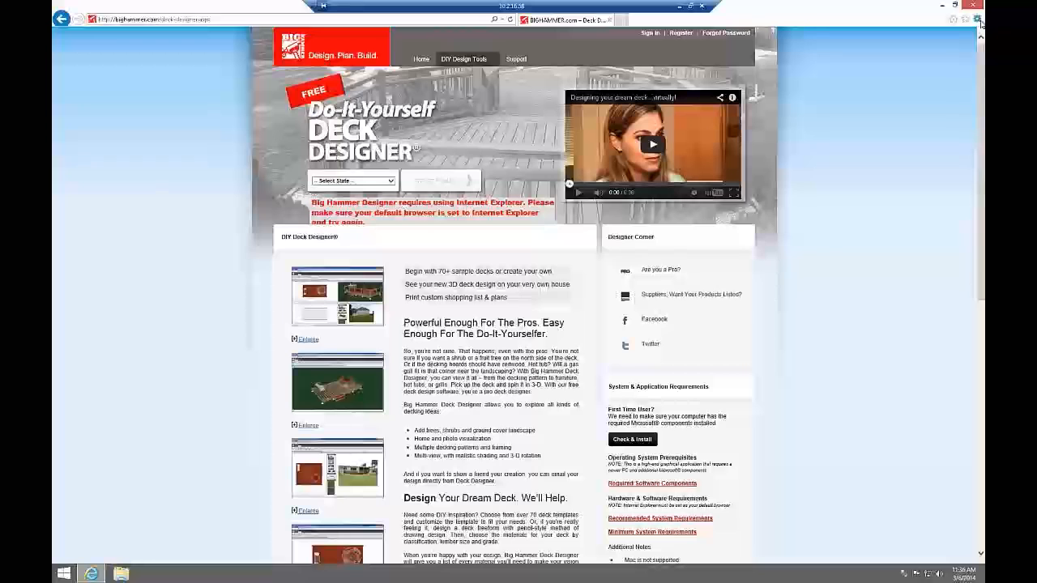
# - Add bighammer.com to the Compatibility View sites list
pyautogui.click(978, 19)
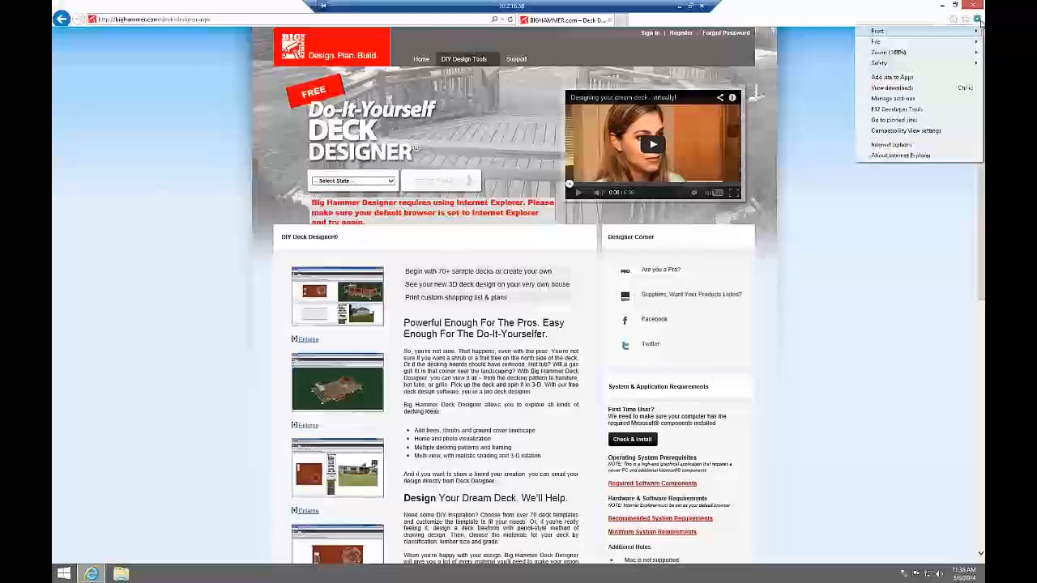
pyautogui.moveTo(906, 130)
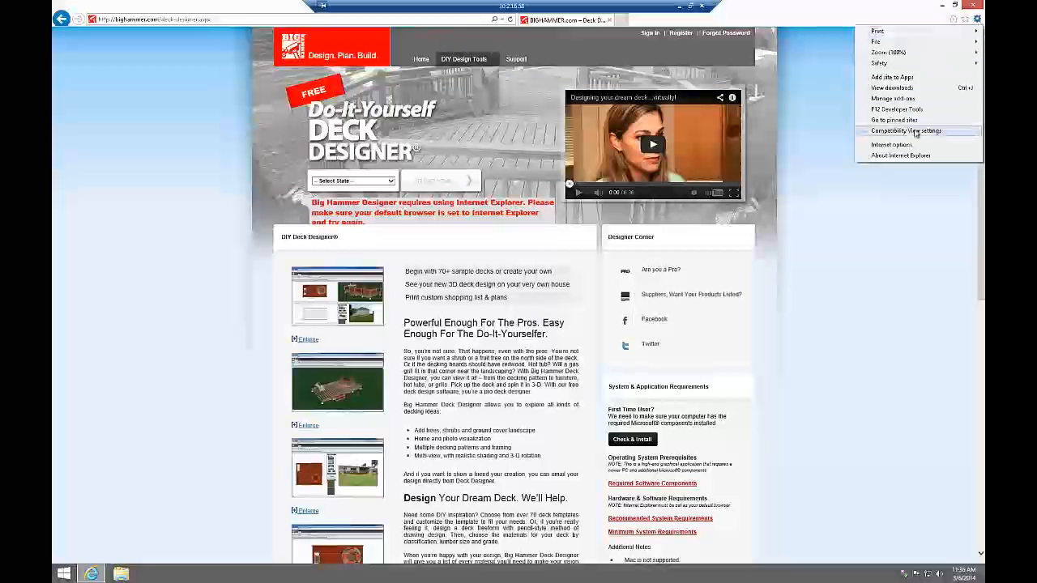
pyautogui.click(908, 130)
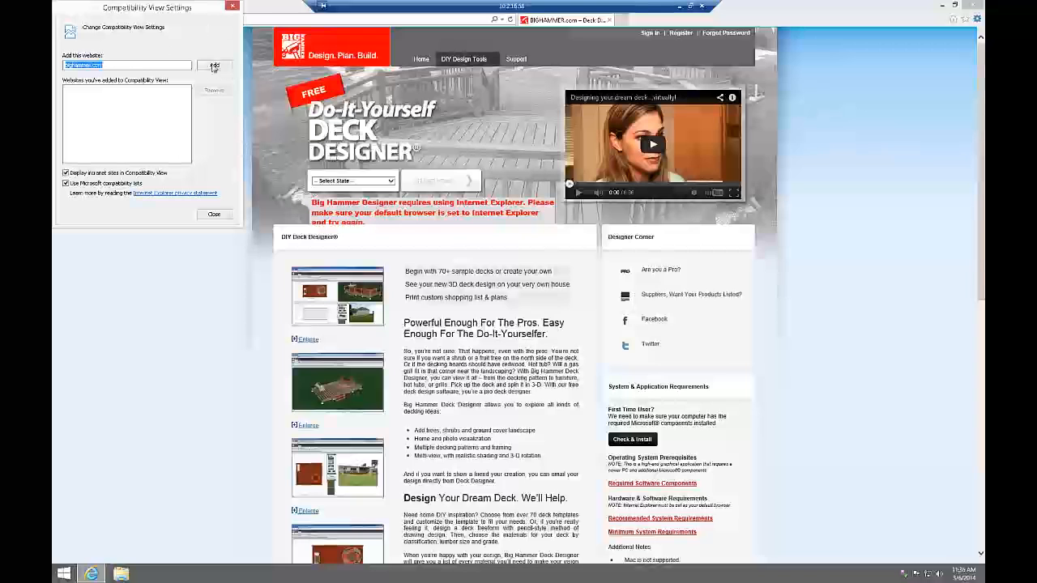
pyautogui.click(214, 65)
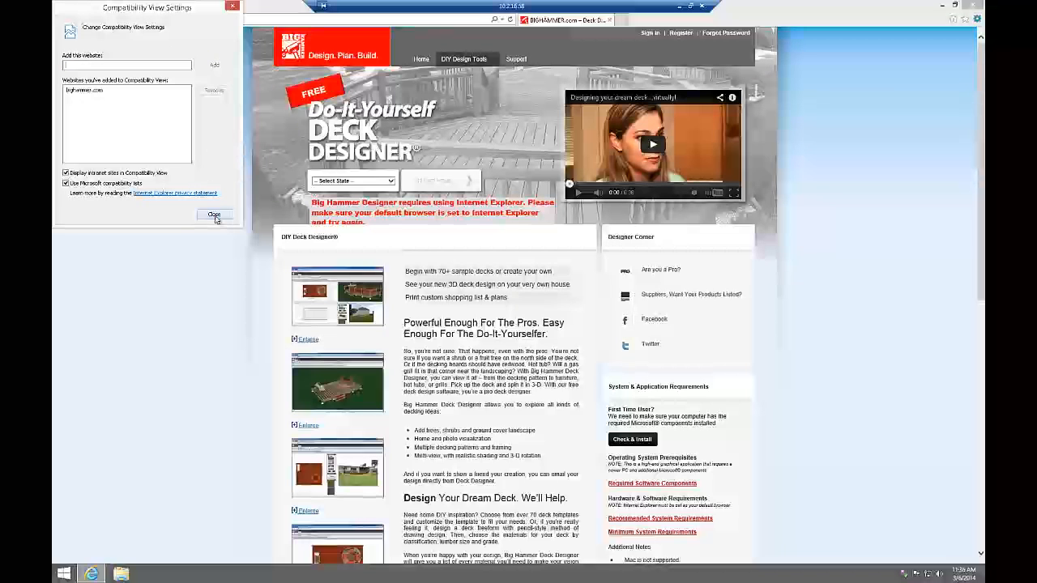
# - Choose ALABAMA as the state, start the Deck Designer and accept the launch prompt
pyautogui.click(214, 214)
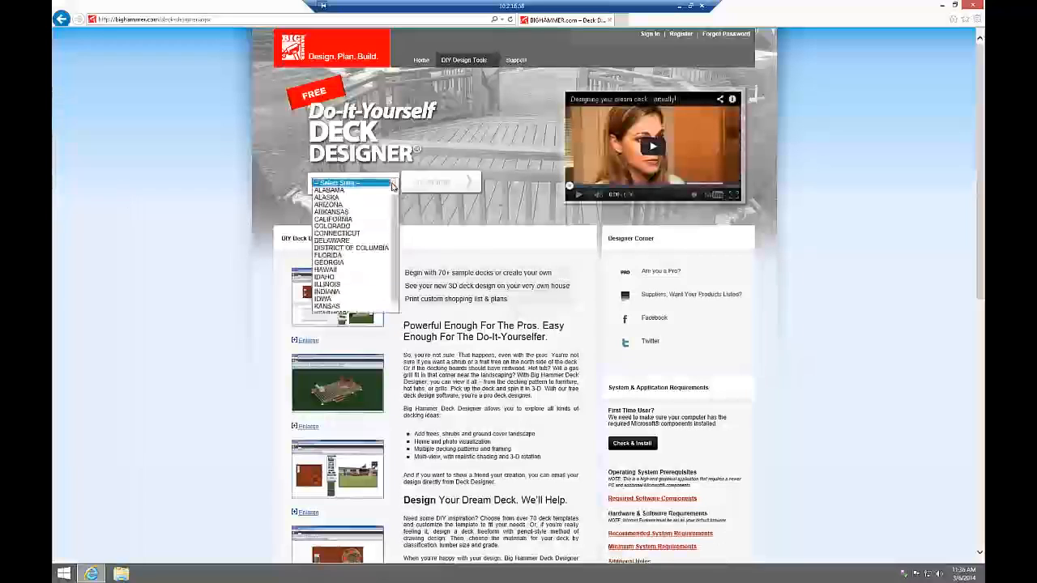
pyautogui.click(329, 190)
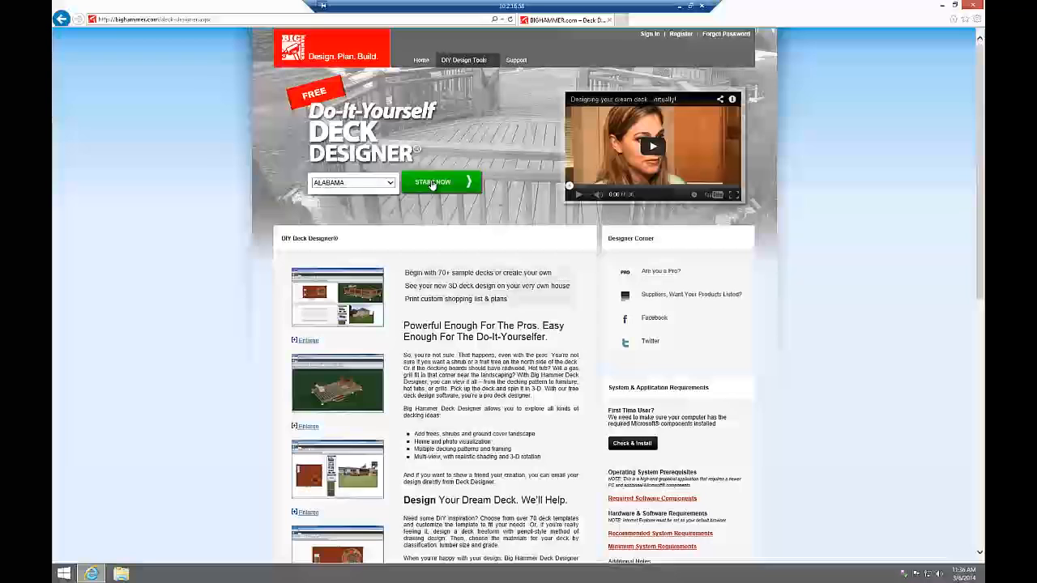
pyautogui.click(431, 181)
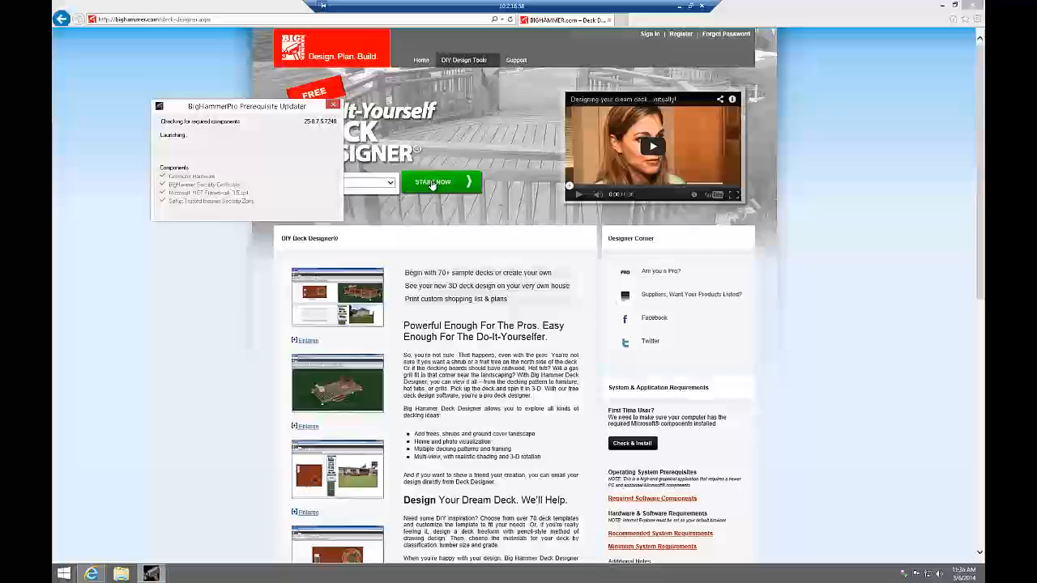
pyautogui.click(431, 181)
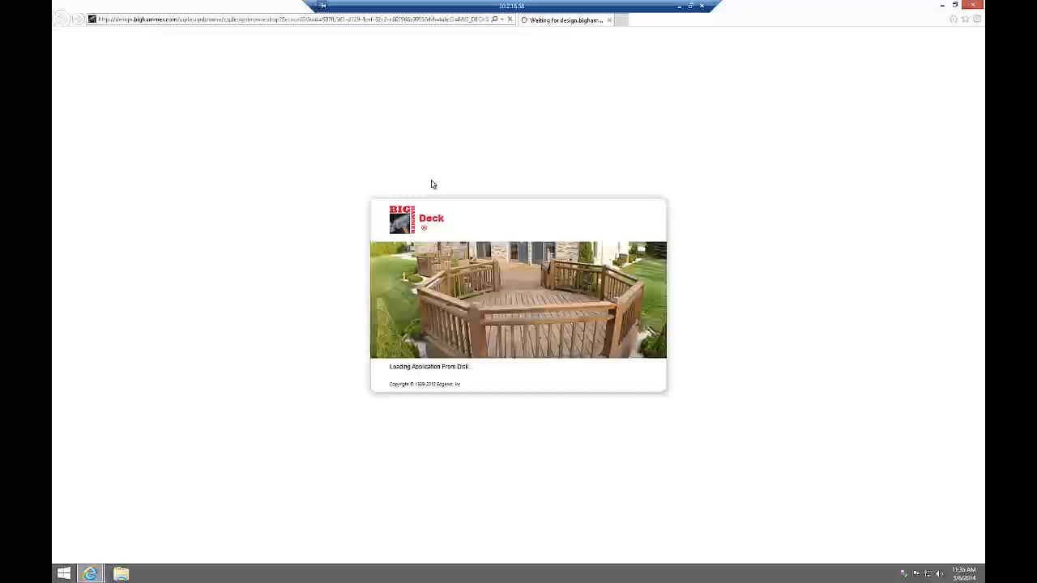